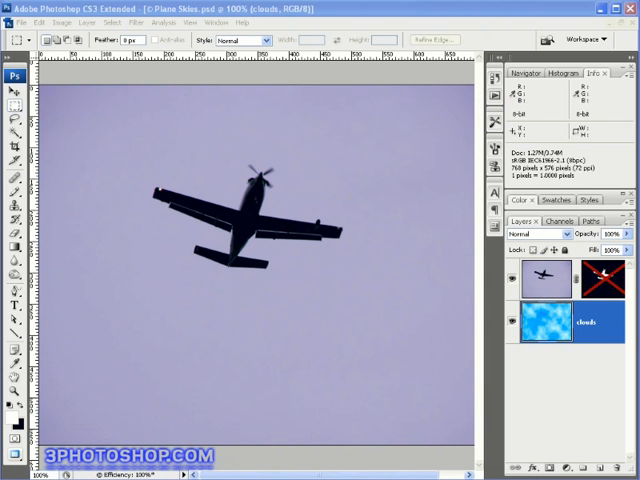
{"action": "mouse_move", "coordinate": [595, 287]}
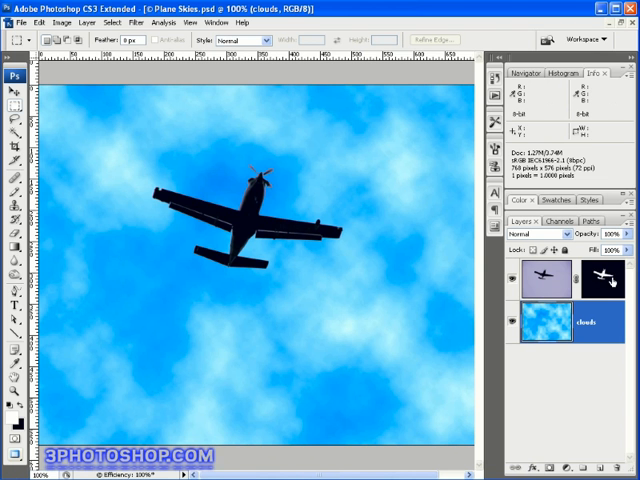
{"action": "mouse_move", "coordinate": [318, 230]}
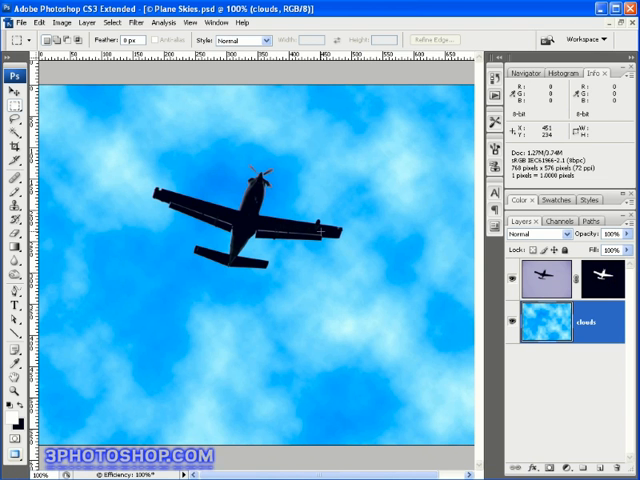
{"action": "mouse_move", "coordinate": [243, 235]}
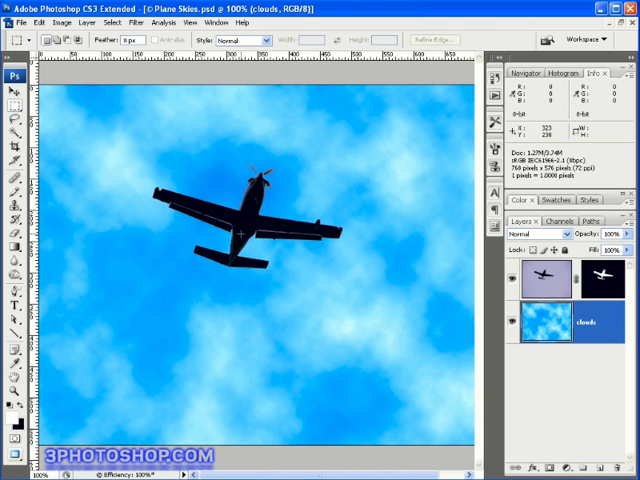
{"action": "mouse_move", "coordinate": [368, 324]}
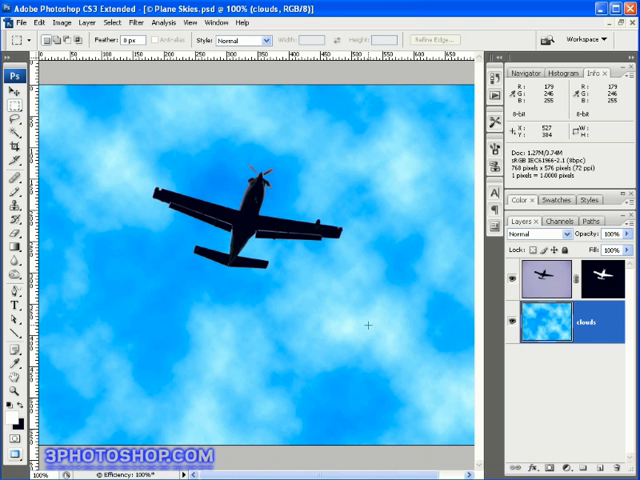
{"action": "mouse_move", "coordinate": [395, 288]}
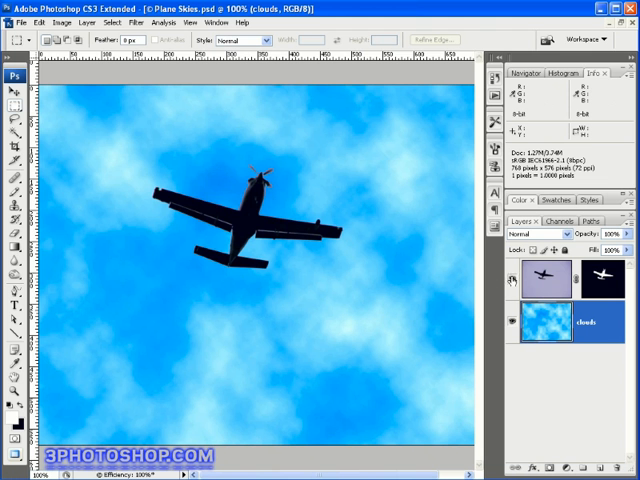
{"action": "mouse_move", "coordinate": [508, 278]}
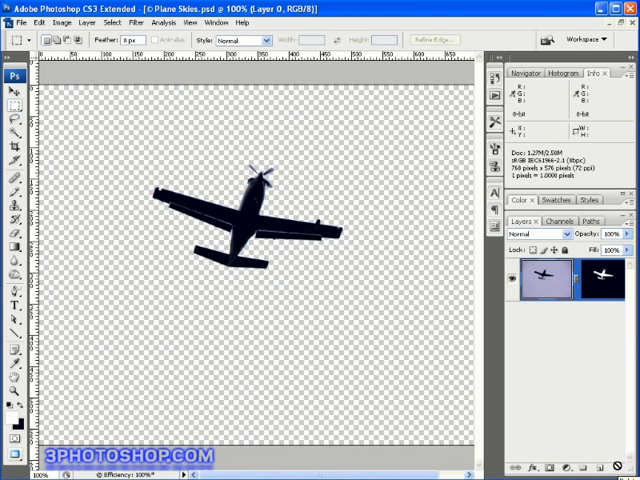
{"action": "mouse_move", "coordinate": [592, 458]}
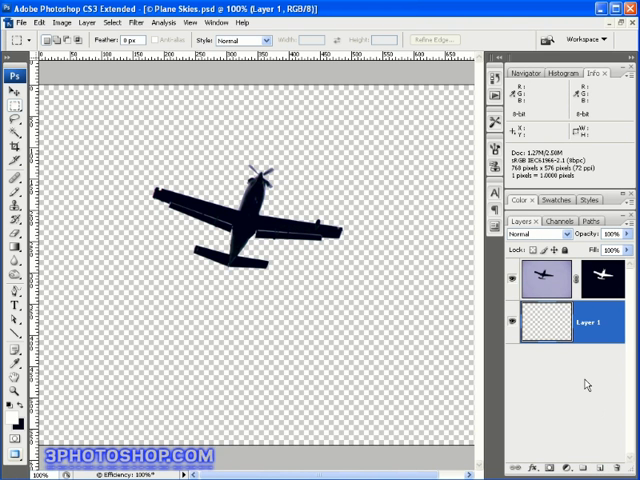
{"action": "mouse_move", "coordinate": [545, 323]}
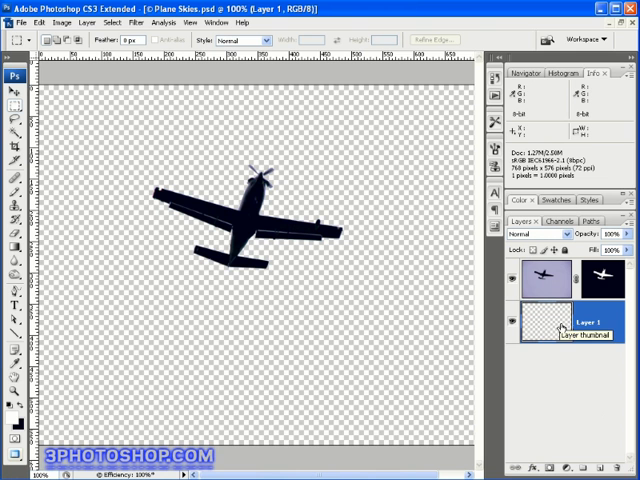
{"action": "mouse_move", "coordinate": [552, 322]}
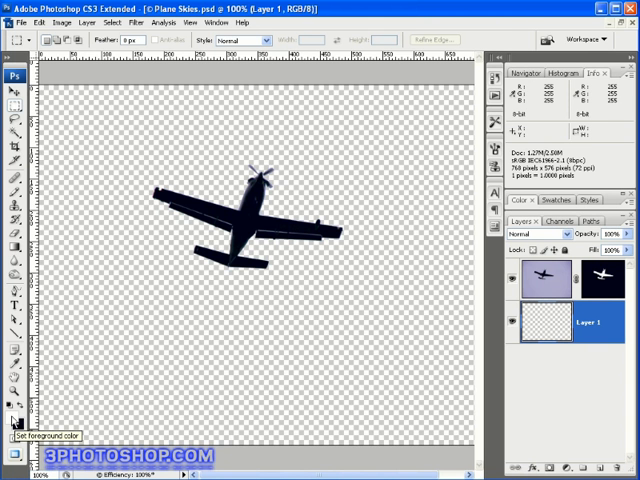
Set foreground to white and background to sky blue 00a7e7
{"action": "left_click", "coordinate": [8, 431]}
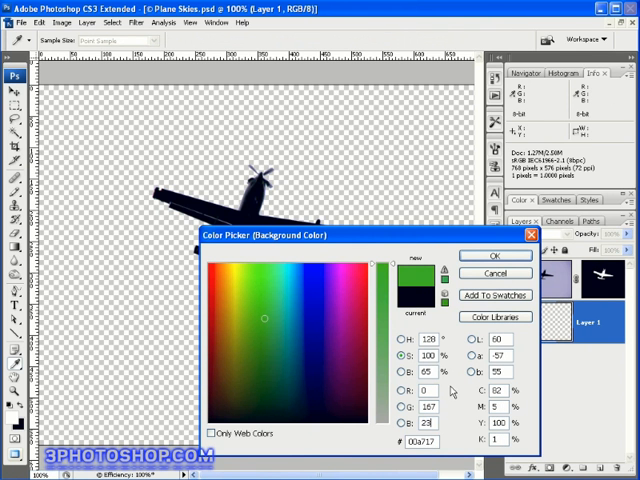
{"action": "left_click", "coordinate": [297, 277]}
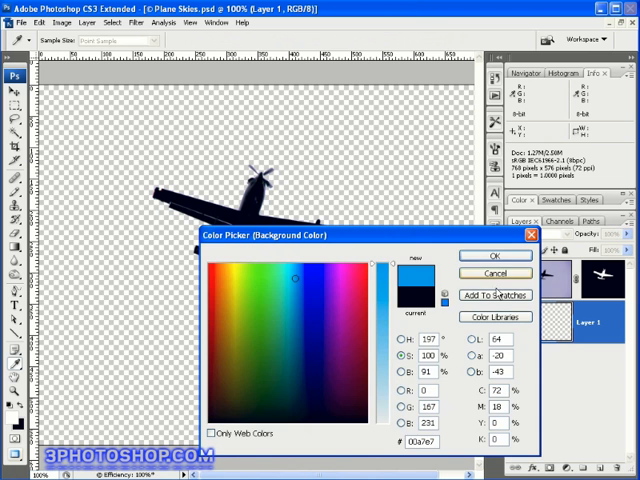
{"action": "left_click", "coordinate": [483, 254]}
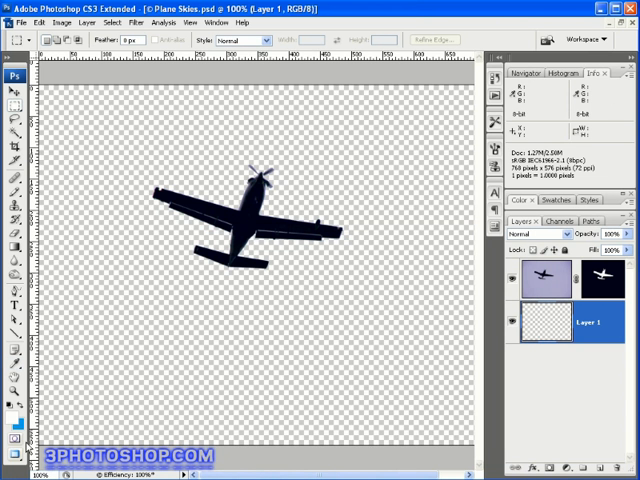
Apply Filter > Render > Clouds to fill Layer 1 with blue-and-white clouds
{"action": "left_click", "coordinate": [149, 24]}
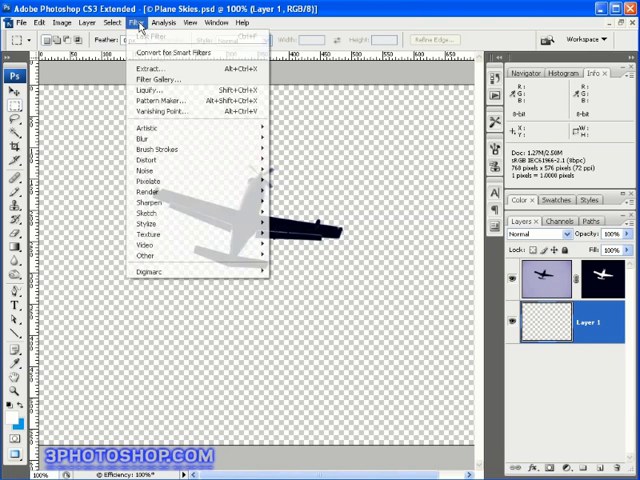
{"action": "mouse_move", "coordinate": [169, 191]}
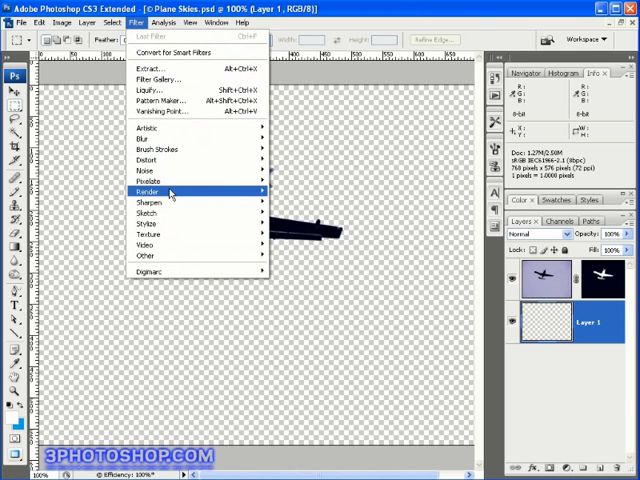
{"action": "mouse_move", "coordinate": [172, 191]}
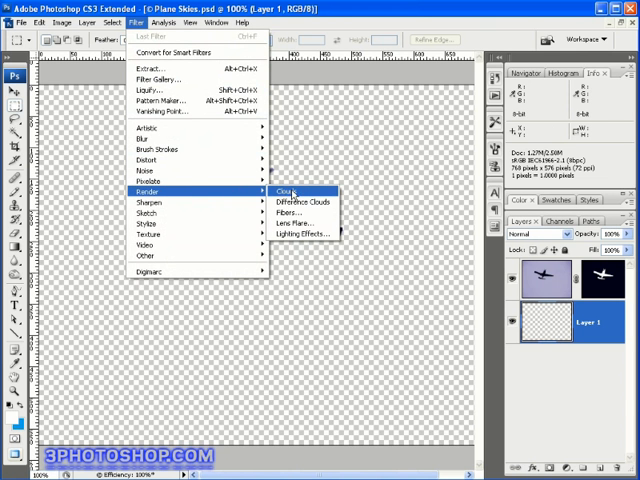
{"action": "left_click", "coordinate": [287, 191]}
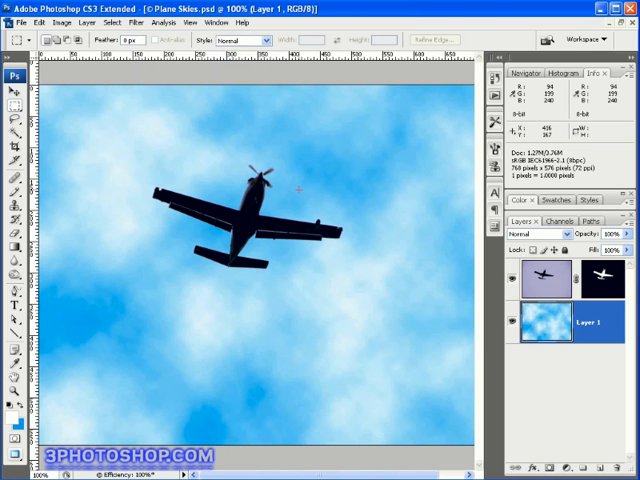
{"action": "mouse_move", "coordinate": [194, 290]}
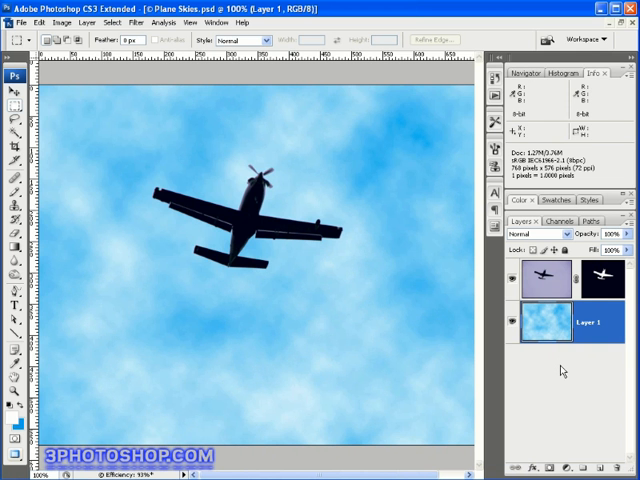
{"action": "mouse_move", "coordinate": [561, 317]}
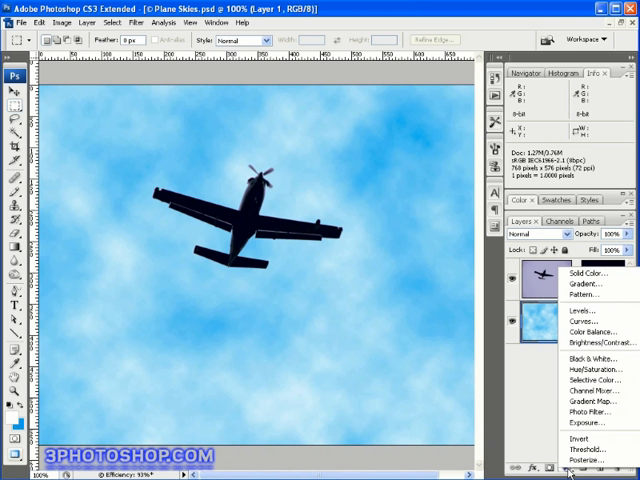
{"action": "mouse_move", "coordinate": [587, 358]}
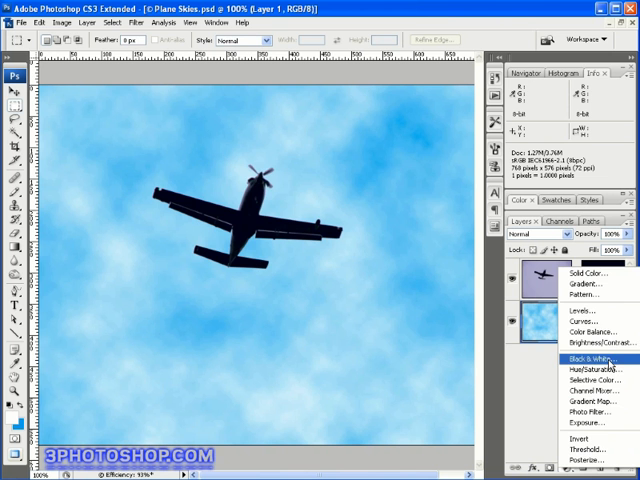
Add a Levels adjustment with black input 50 and midtones 0.85
{"action": "left_click", "coordinate": [574, 320]}
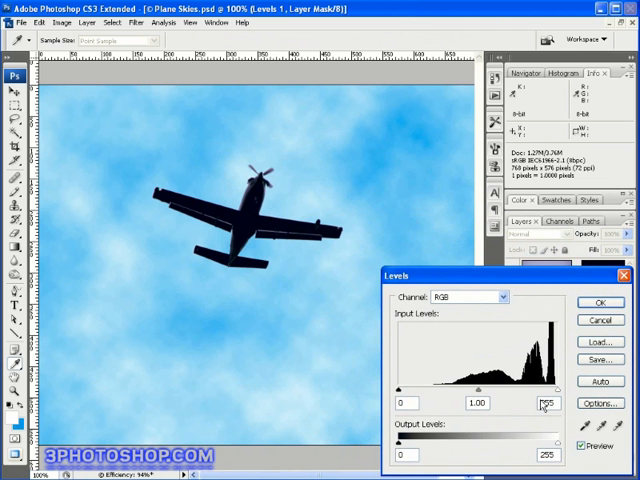
{"action": "left_click_drag", "start_coordinate": [404, 386], "coordinate": [418, 386]}
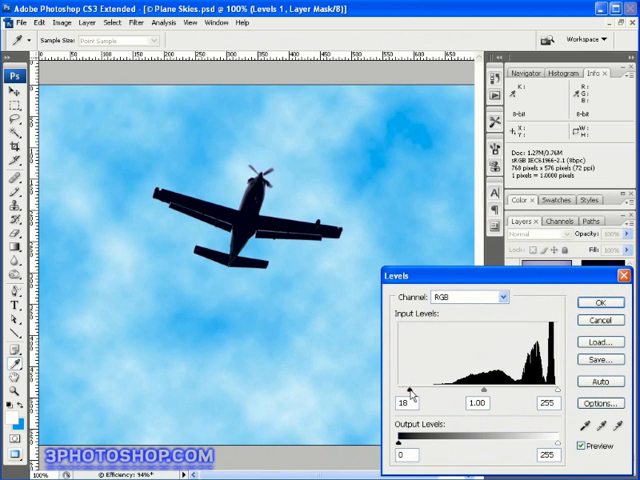
{"action": "left_click_drag", "start_coordinate": [400, 388], "coordinate": [421, 388]}
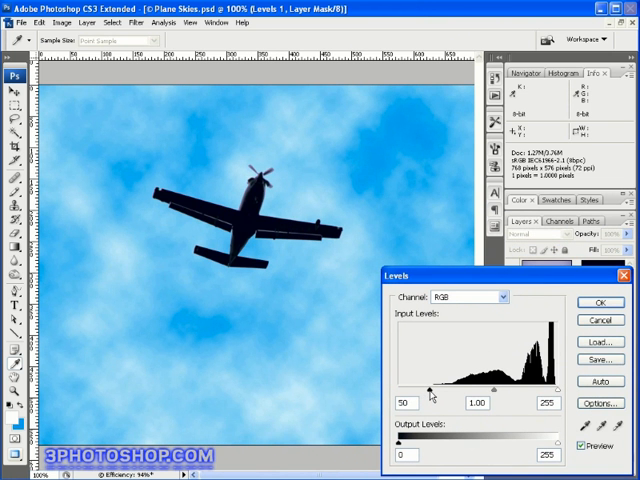
{"action": "left_click_drag", "start_coordinate": [430, 385], "coordinate": [405, 385]}
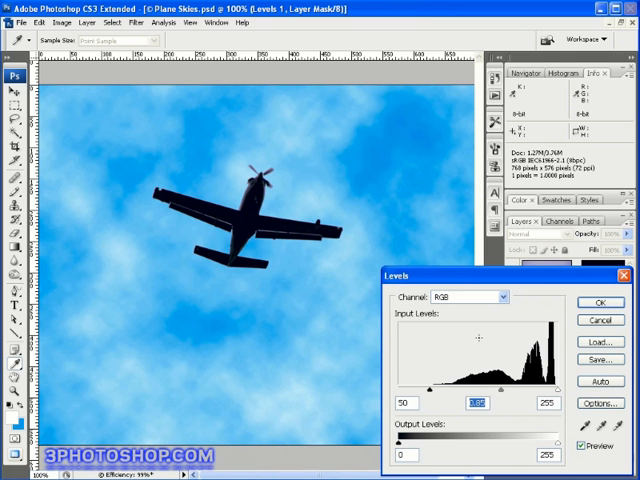
{"action": "mouse_move", "coordinate": [405, 315]}
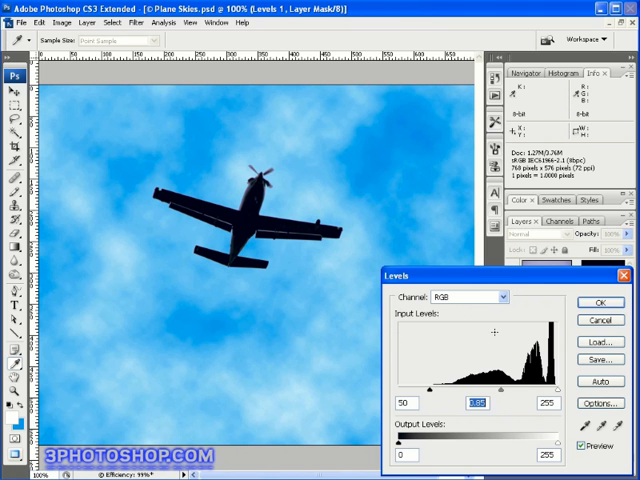
{"action": "mouse_move", "coordinate": [315, 263]}
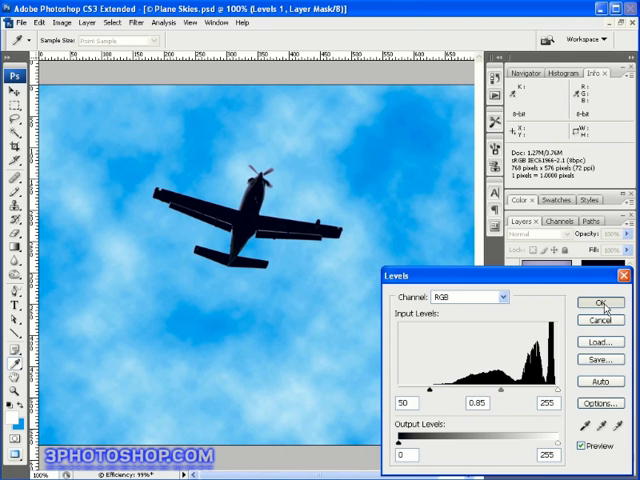
{"action": "left_click", "coordinate": [601, 303]}
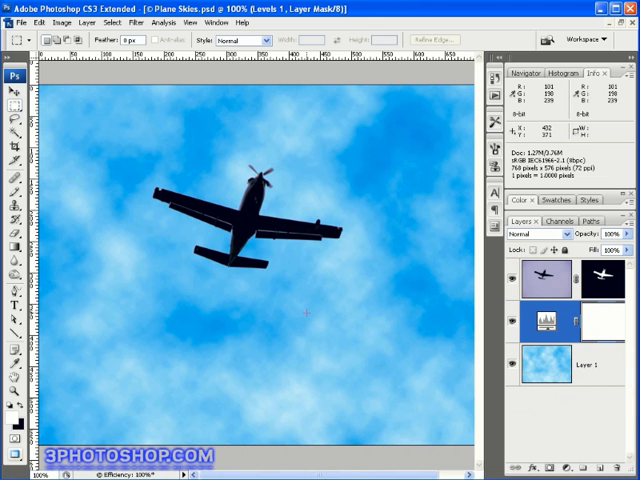
{"action": "mouse_move", "coordinate": [351, 176]}
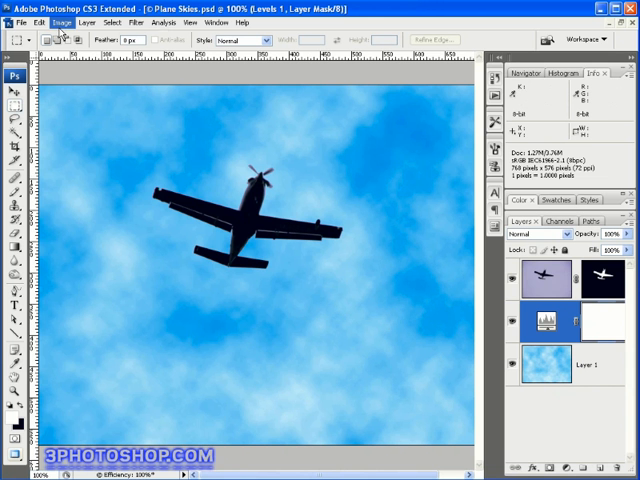
Duplicate the image as 'Plane Skies Large'
{"action": "left_click", "coordinate": [65, 22]}
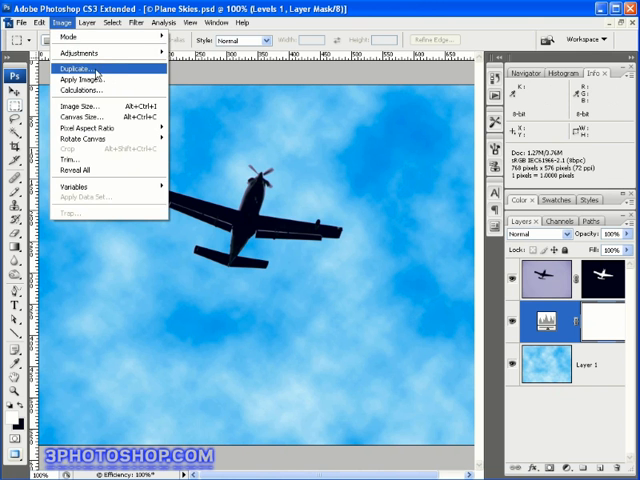
{"action": "left_click", "coordinate": [81, 66]}
{"action": "type", "text": "Plane Skies Large"}
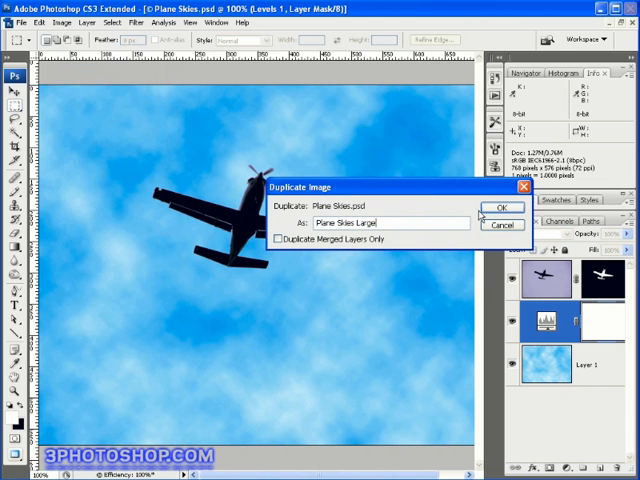
{"action": "left_click", "coordinate": [497, 208]}
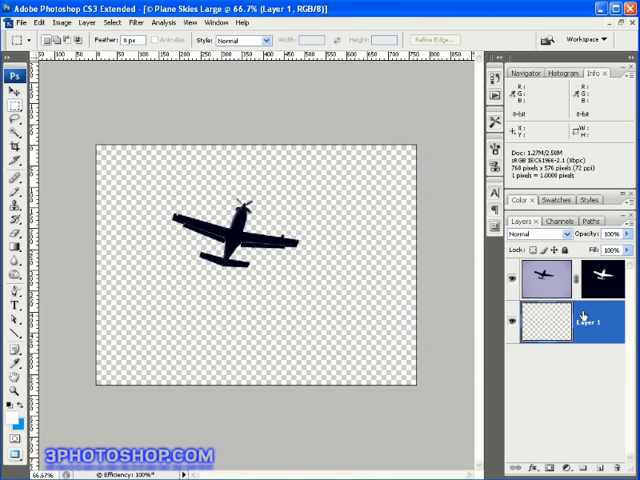
{"action": "mouse_move", "coordinate": [535, 325]}
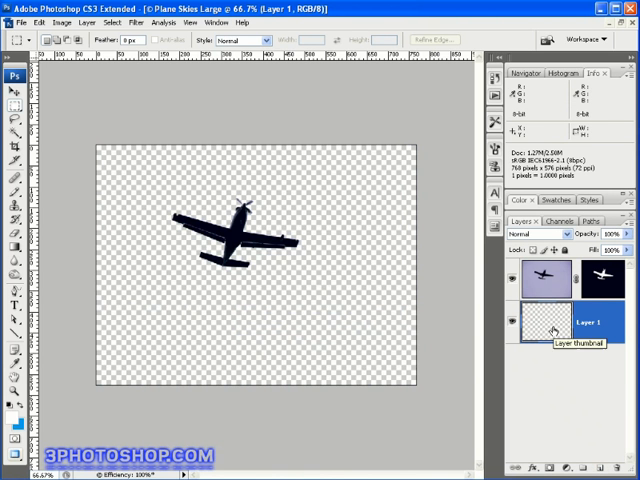
Open the Image menu in the Plane Skies Large document
{"action": "left_click", "coordinate": [66, 22]}
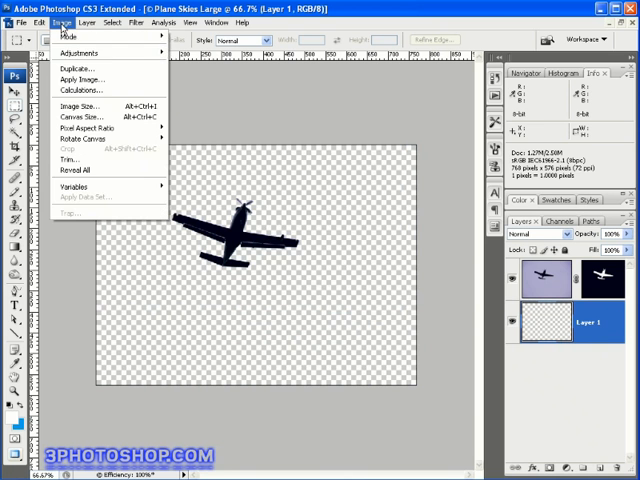
{"action": "mouse_move", "coordinate": [82, 103]}
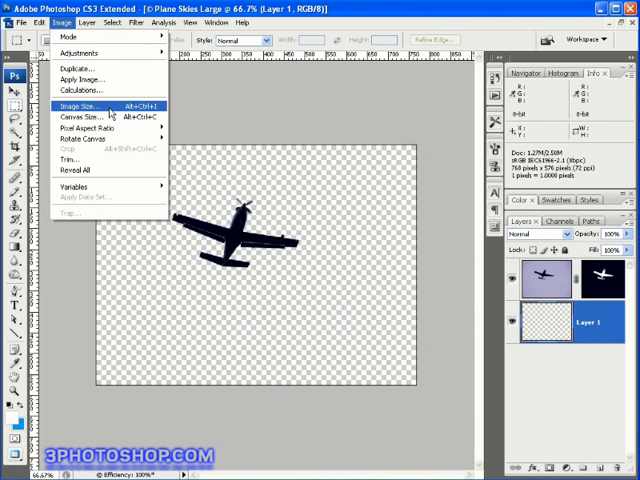
Resize Plane Skies Large to 400 percent width, giving 3072 × 2304 pixels
{"action": "left_click", "coordinate": [91, 103]}
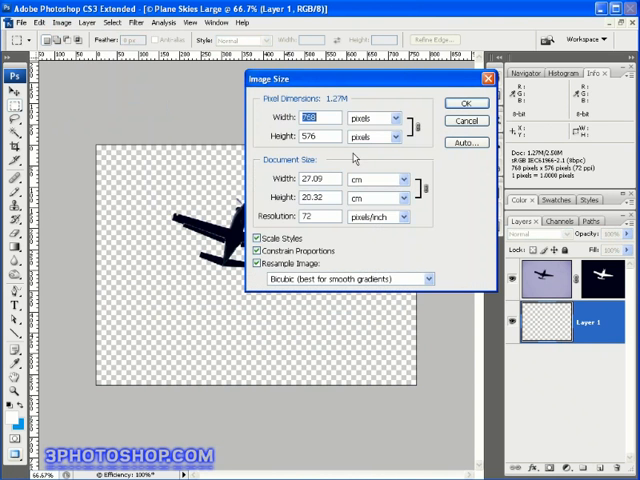
{"action": "left_click", "coordinate": [315, 117]}
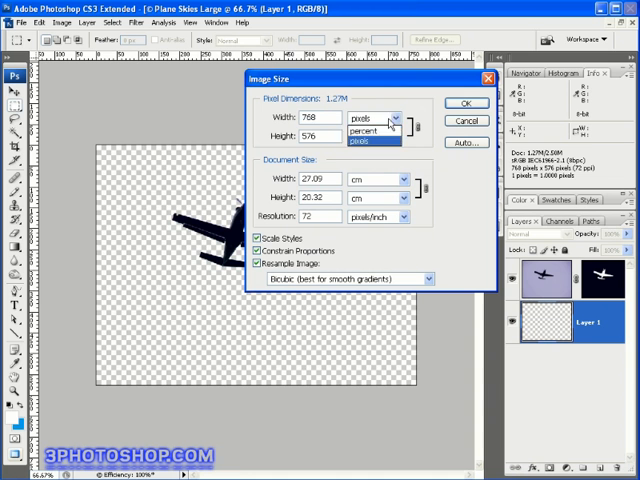
{"action": "left_click", "coordinate": [369, 135]}
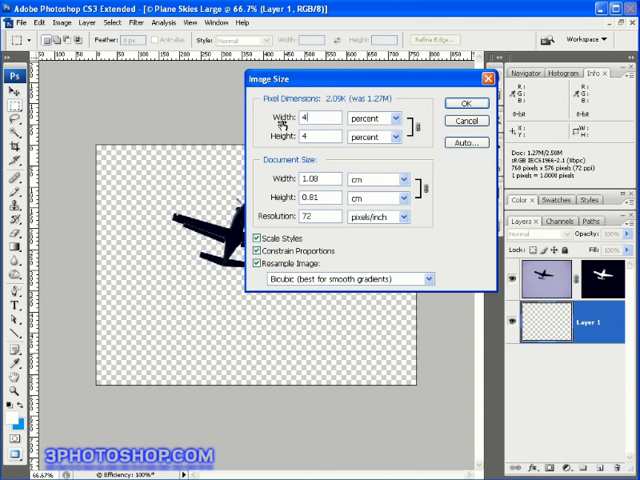
{"action": "type", "text": "400"}
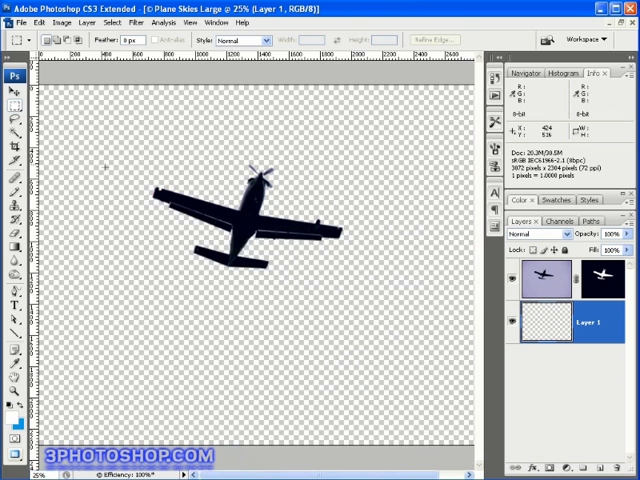
Render fresh clouds onto Layer 1 of Plane Skies Large
{"action": "left_click", "coordinate": [136, 24]}
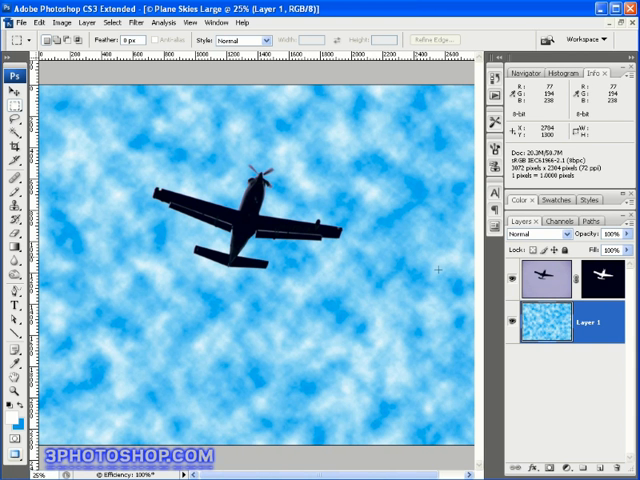
Free Transform Layer 1 to about 188% so the clouds appear larger
{"action": "left_click", "coordinate": [38, 21]}
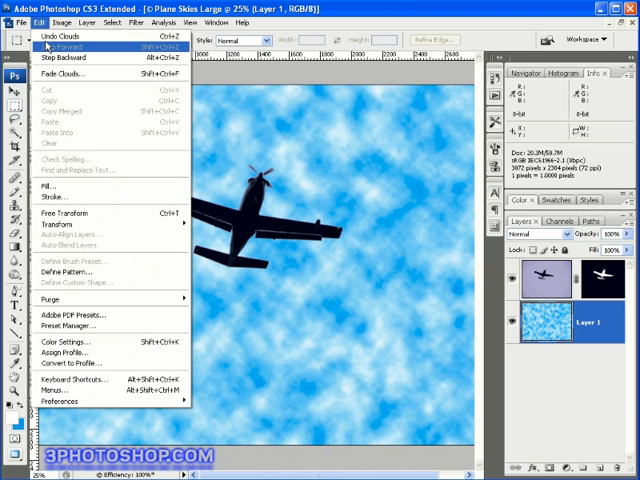
{"action": "mouse_move", "coordinate": [78, 288]}
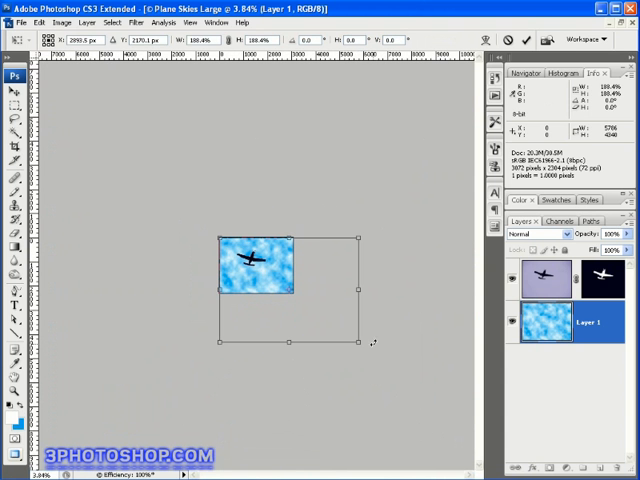
{"action": "left_click_drag", "start_coordinate": [356, 340], "coordinate": [410, 405]}
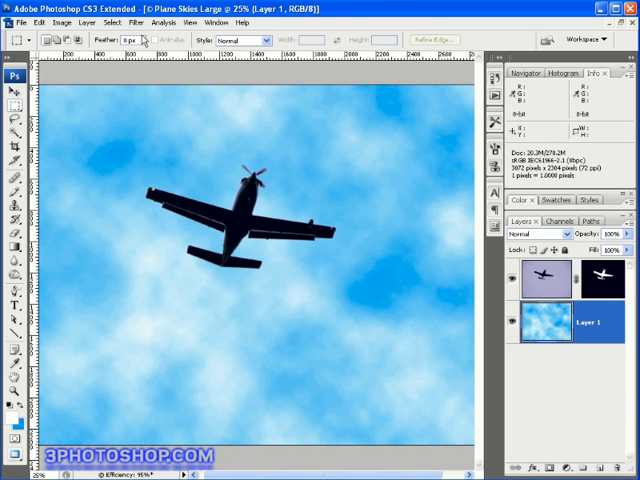
Open Filter > Blur and point to Gaussian Blur
{"action": "left_click", "coordinate": [138, 24]}
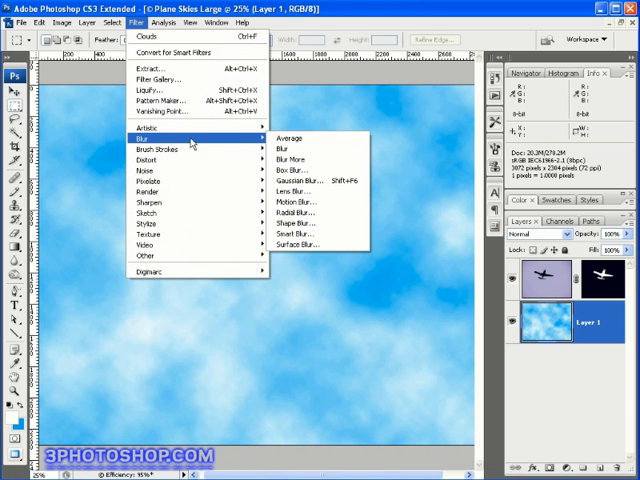
{"action": "mouse_move", "coordinate": [315, 180]}
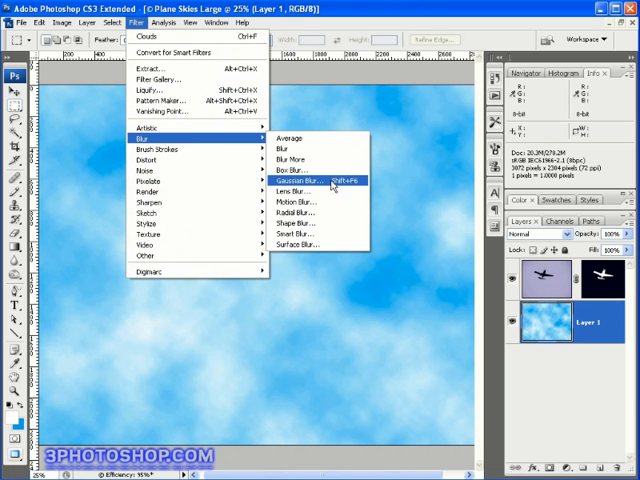